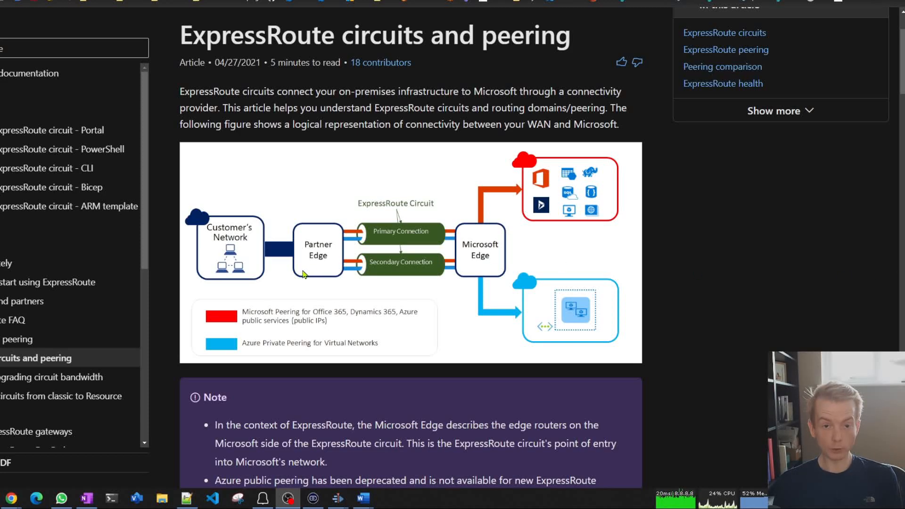
mouse_move(638, 337)
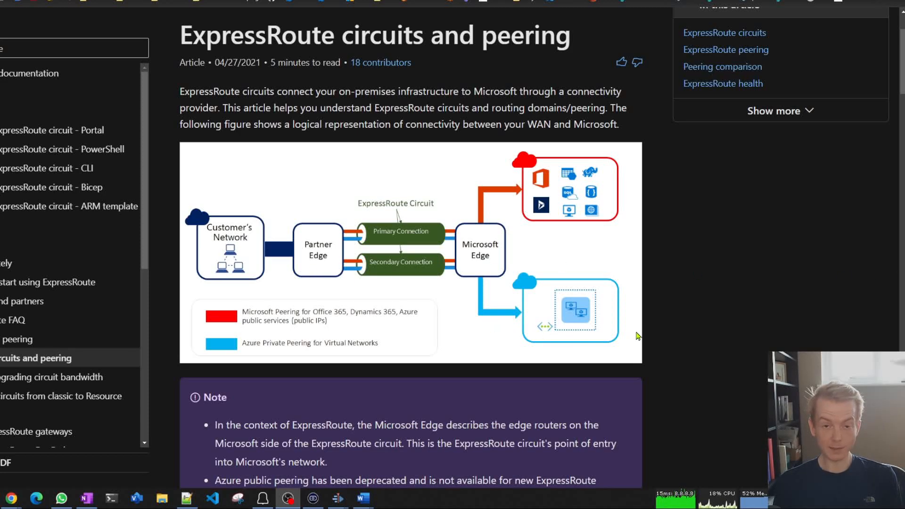
mouse_move(642, 315)
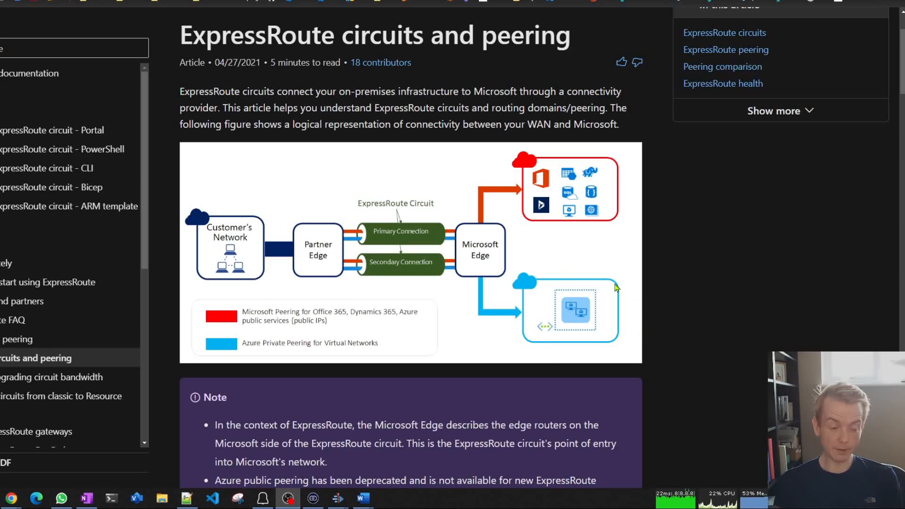
mouse_move(625, 320)
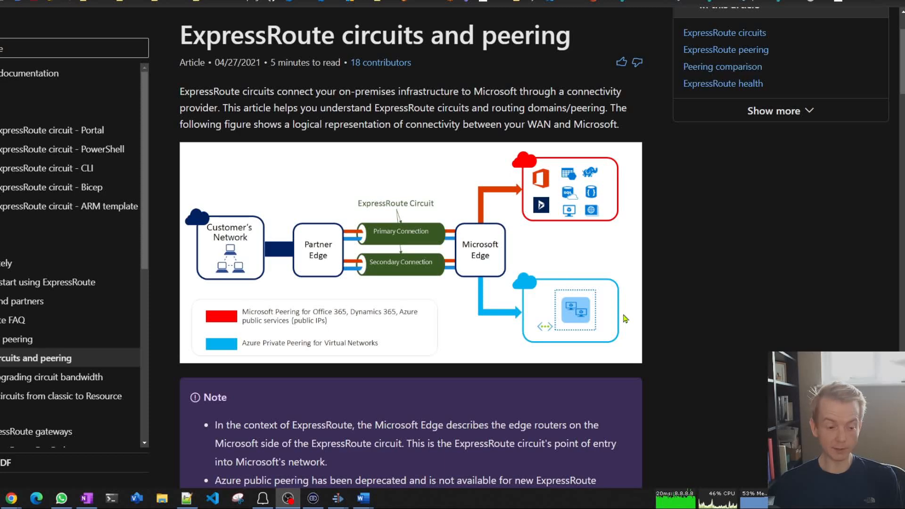
mouse_move(615, 323)
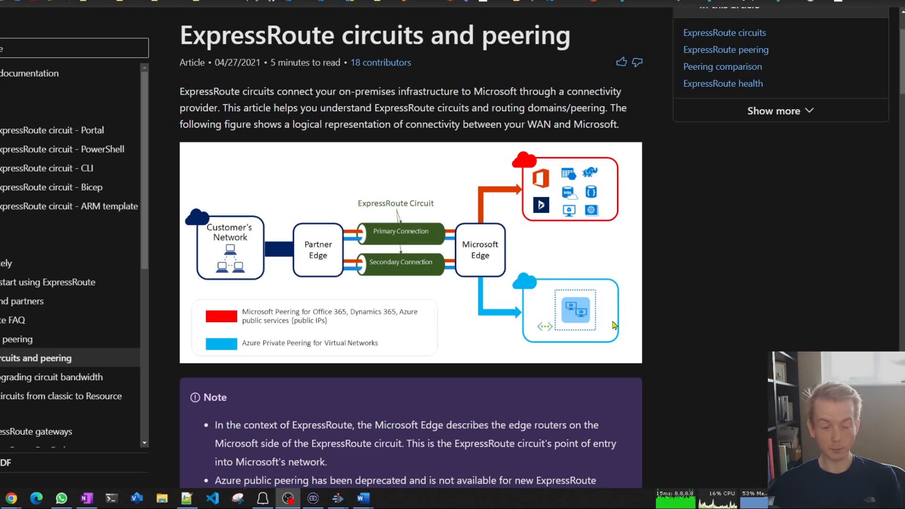
mouse_move(604, 334)
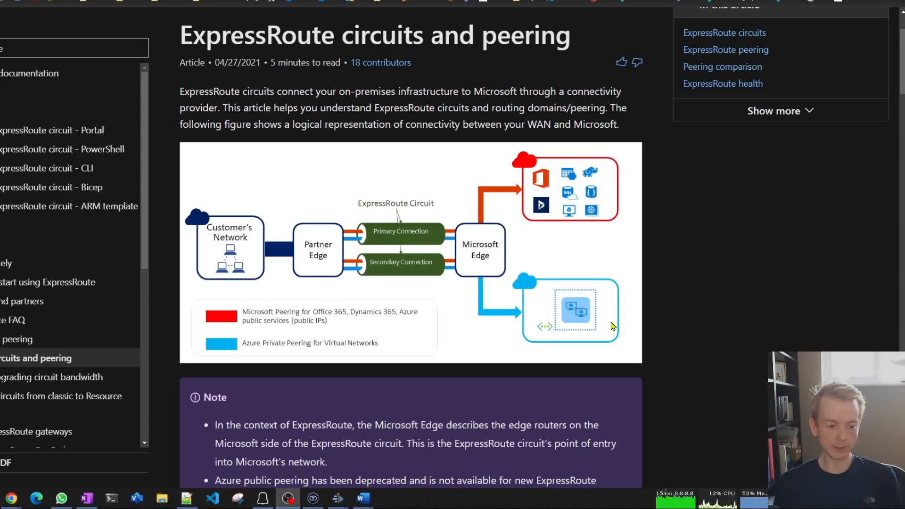
mouse_move(277, 245)
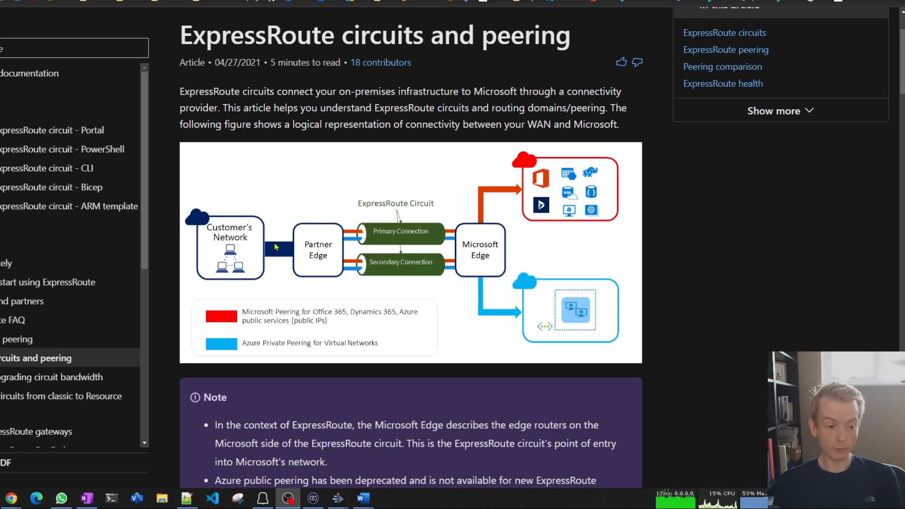
mouse_move(602, 190)
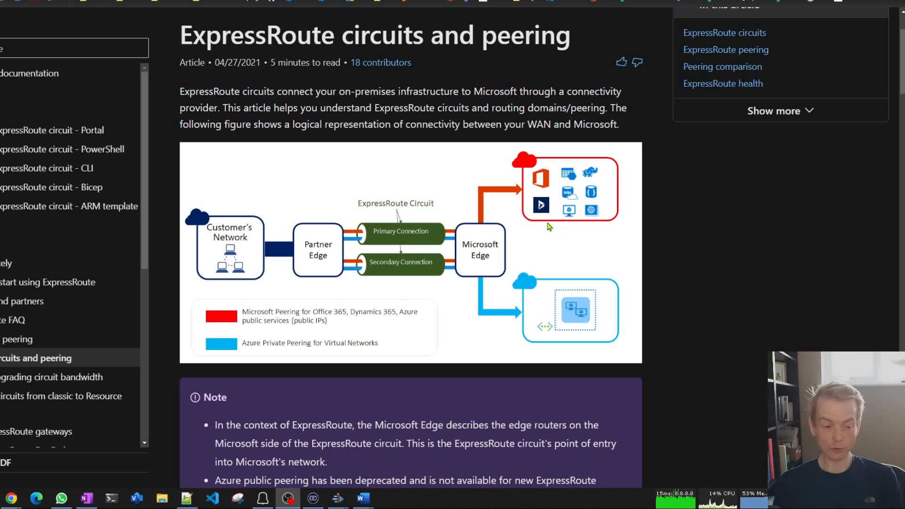
mouse_move(553, 165)
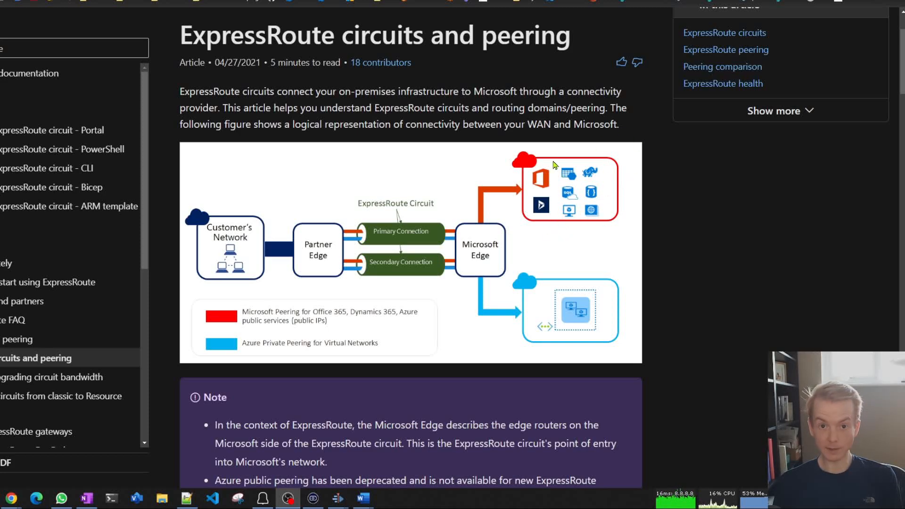
mouse_move(557, 212)
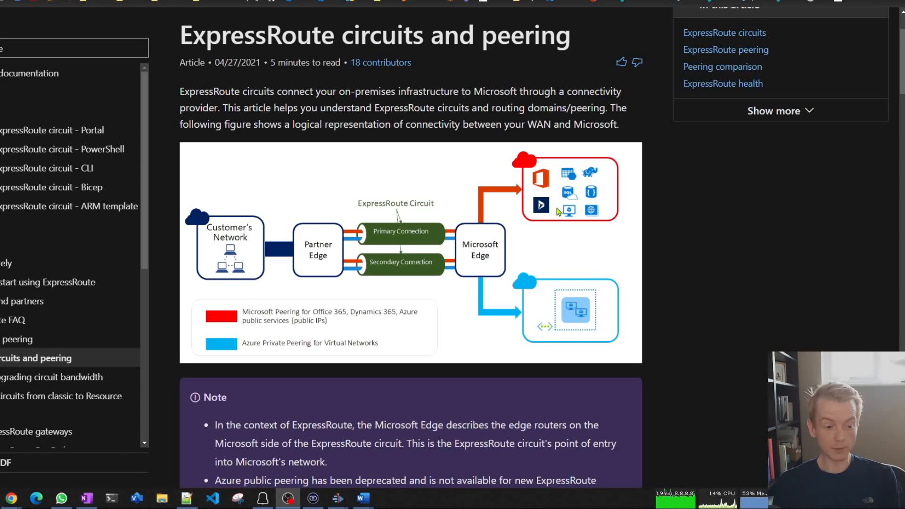
mouse_move(508, 178)
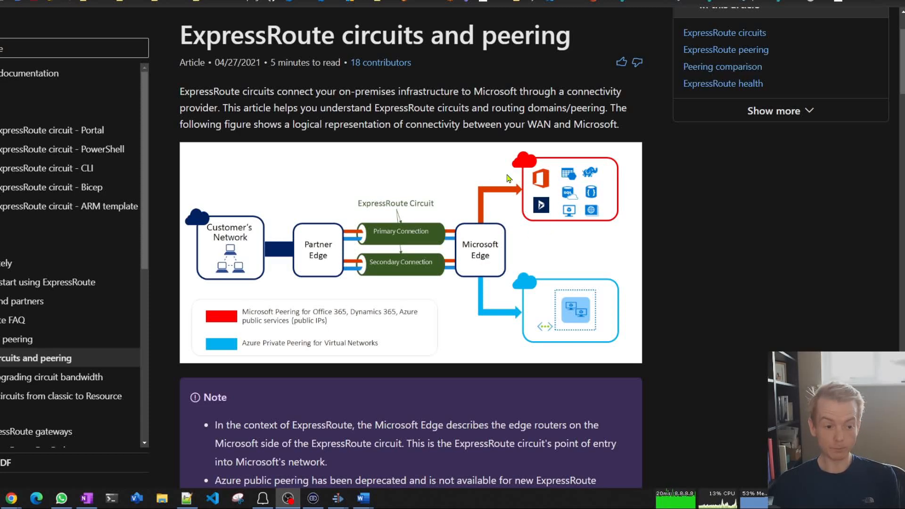
mouse_move(315, 253)
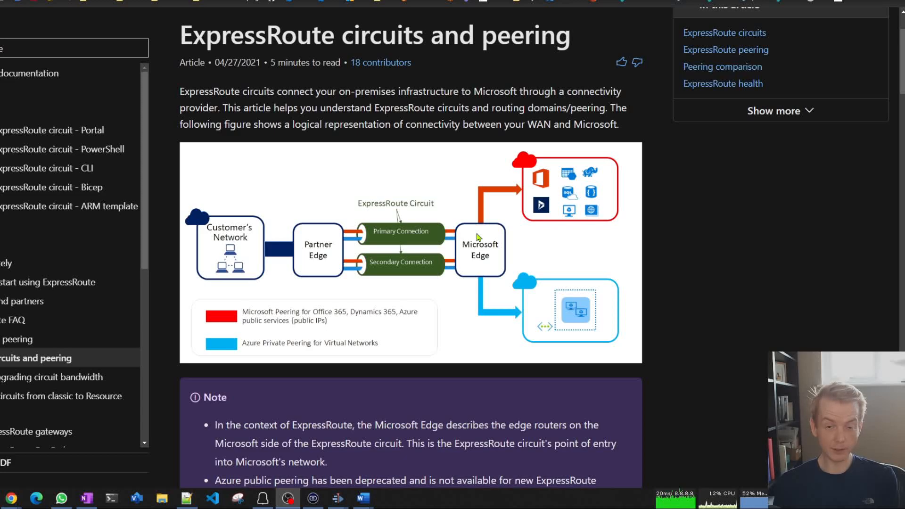
mouse_move(331, 251)
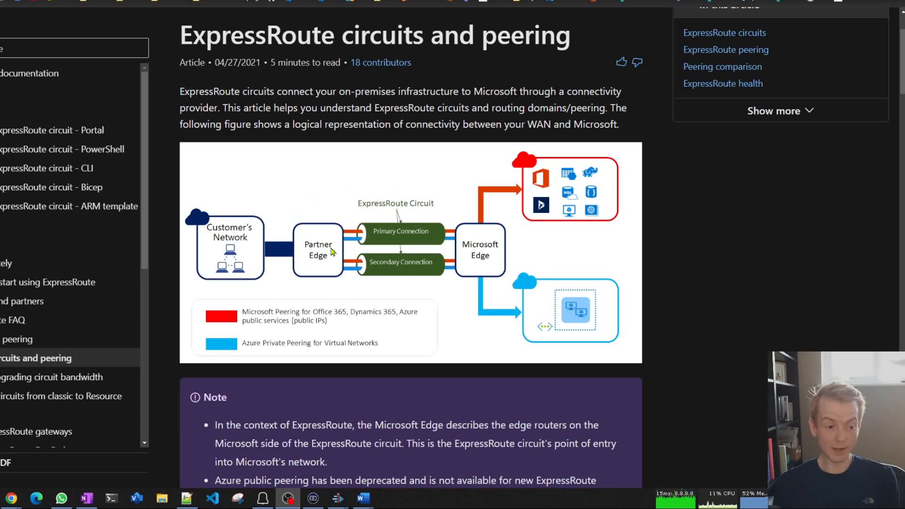
mouse_move(539, 239)
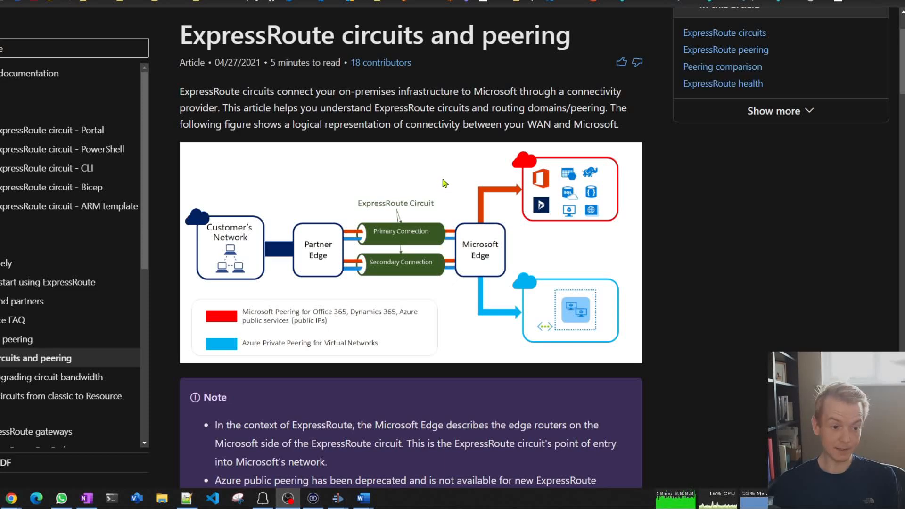
mouse_move(685, 236)
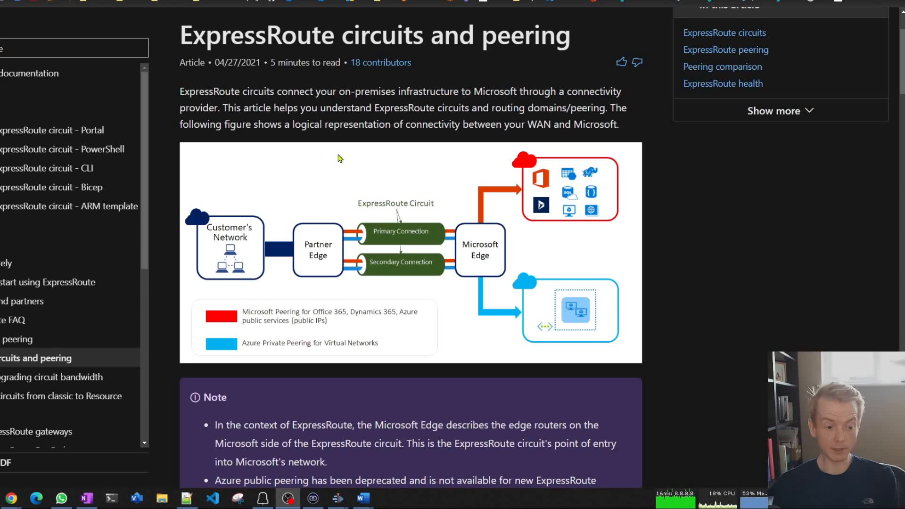
mouse_move(423, 211)
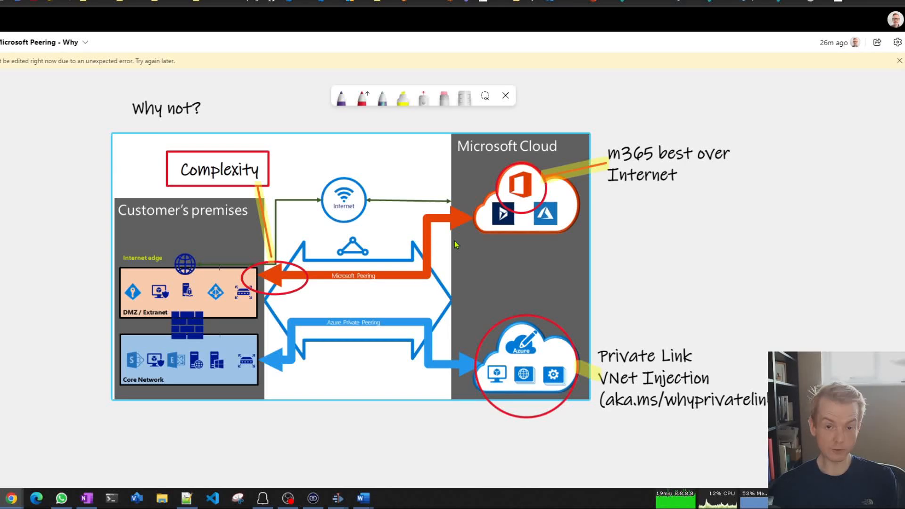
mouse_move(166, 290)
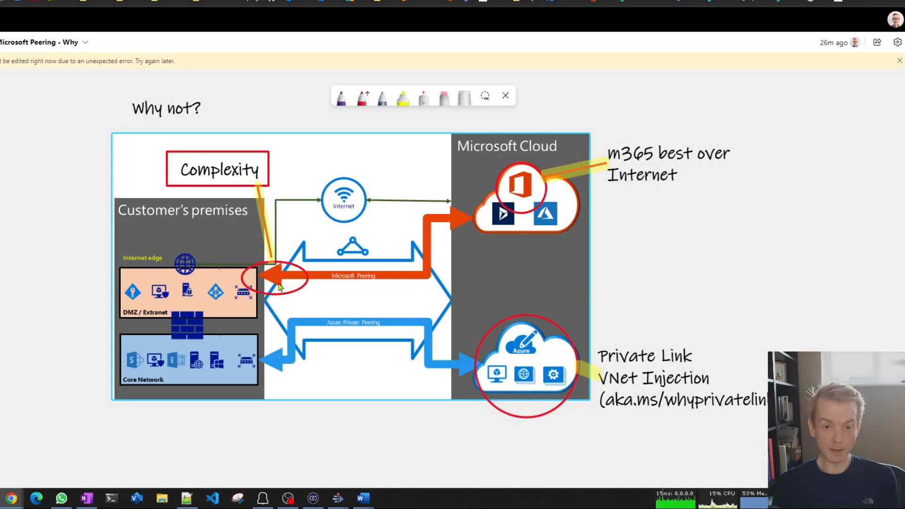
mouse_move(176, 318)
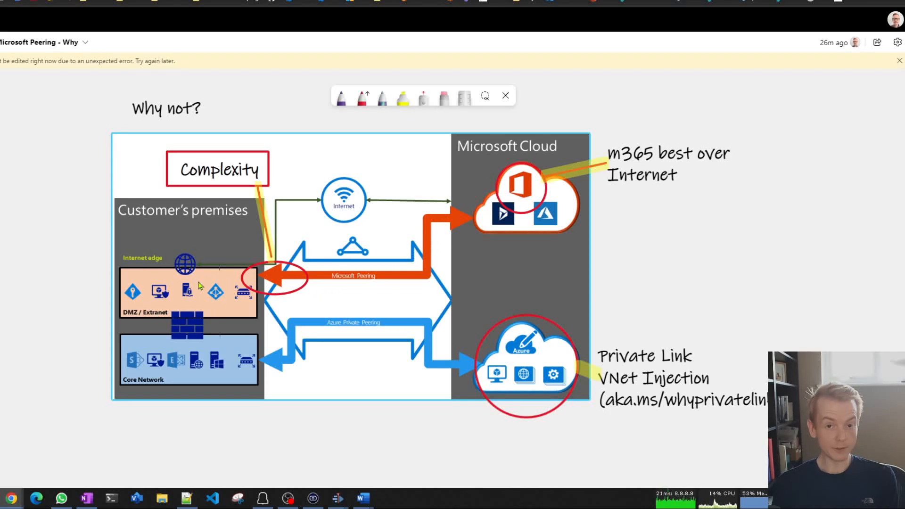
mouse_move(218, 283)
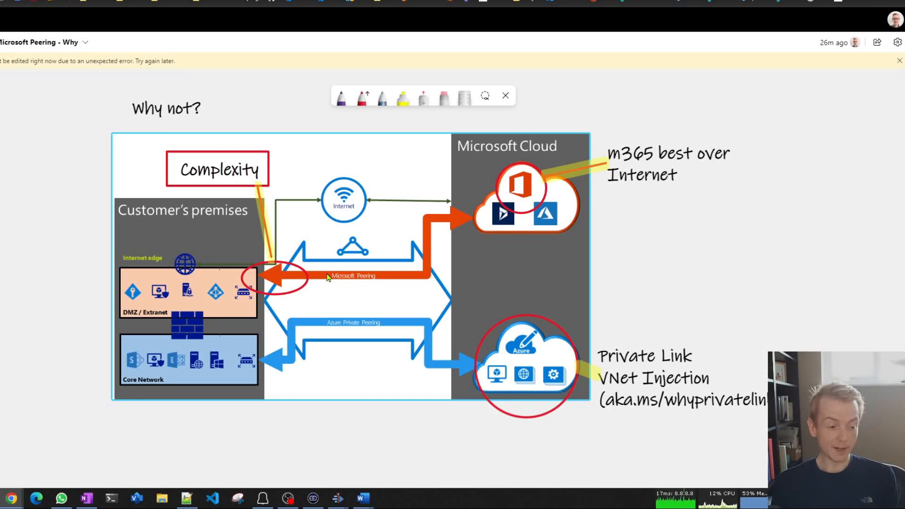
mouse_move(293, 351)
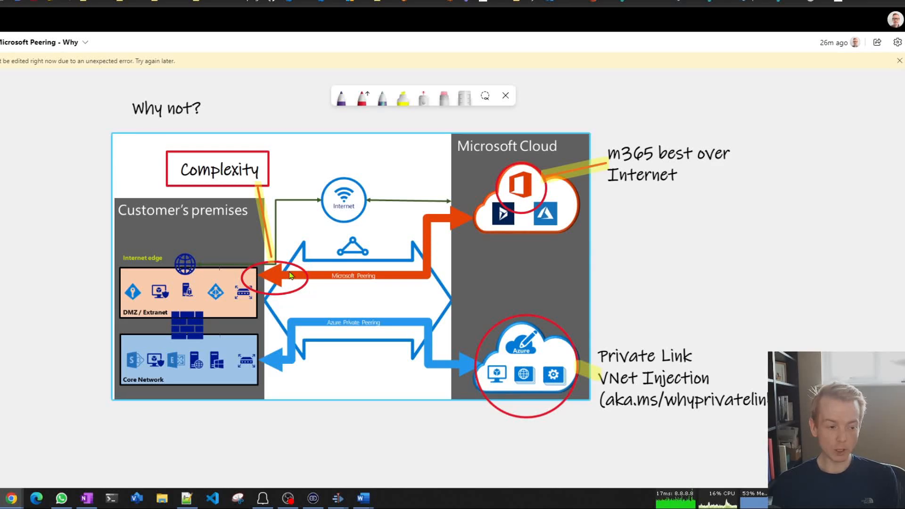
mouse_move(281, 275)
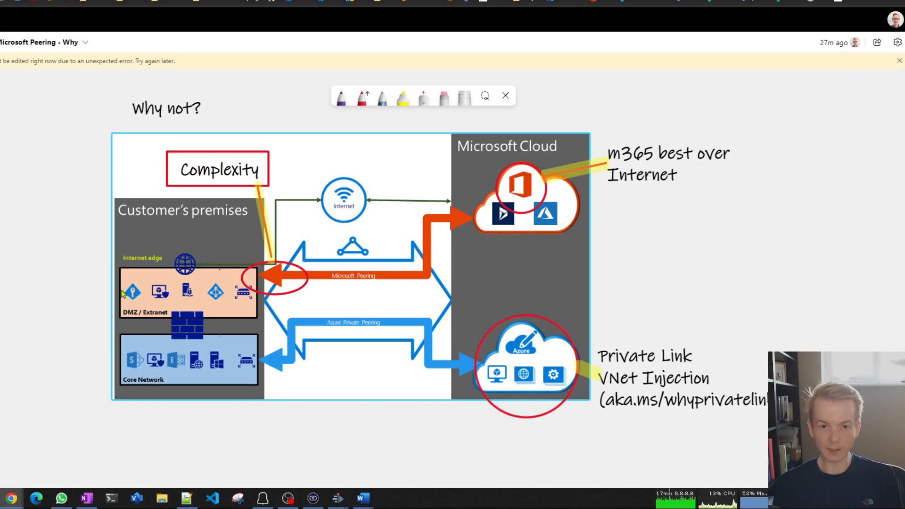
mouse_move(275, 371)
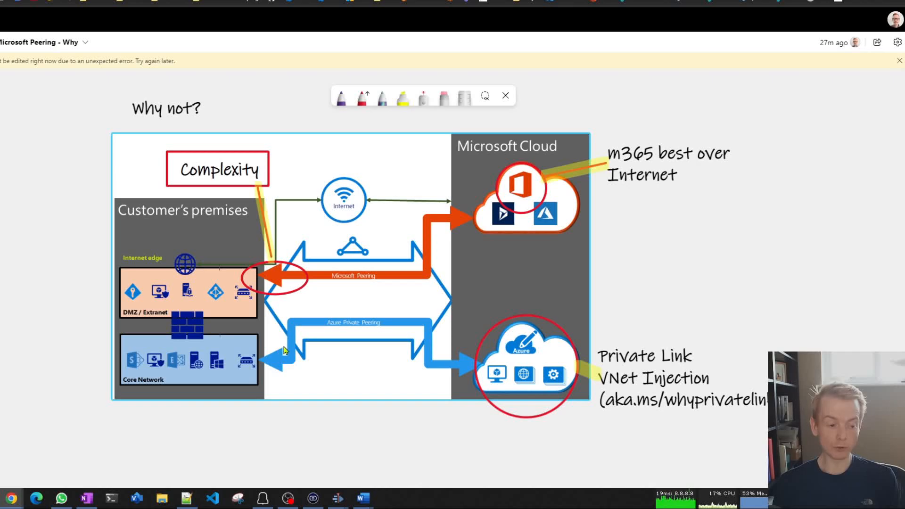
mouse_move(269, 367)
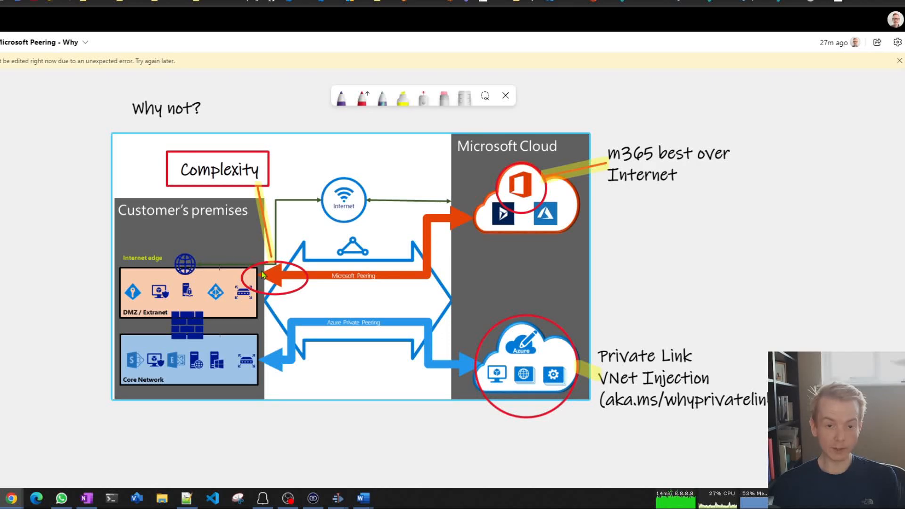
mouse_move(275, 277)
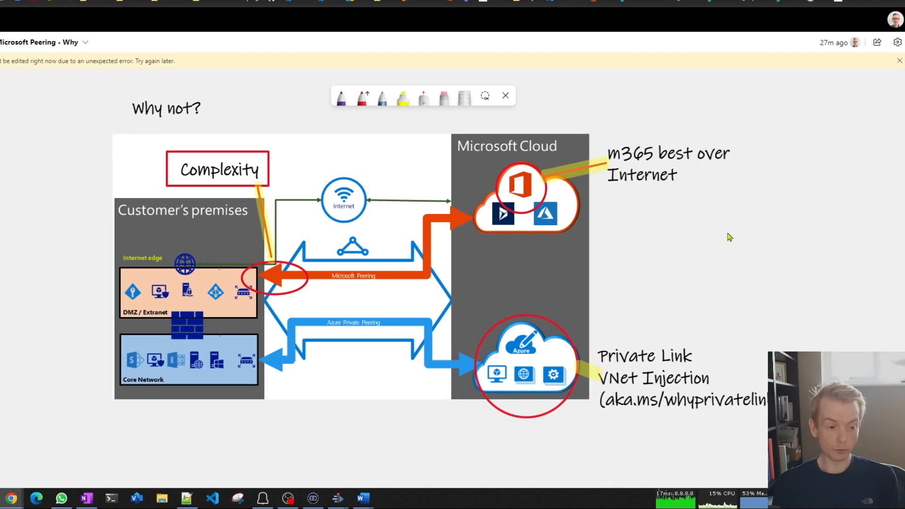
mouse_move(737, 235)
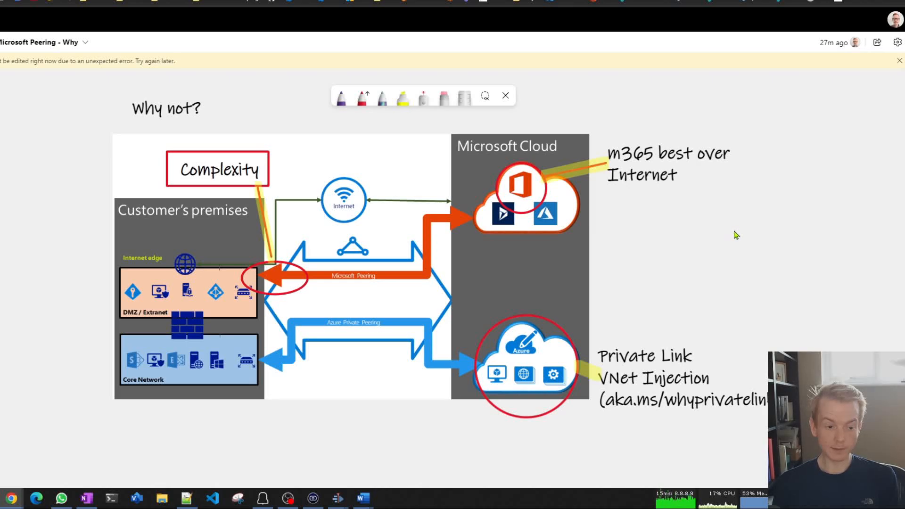
mouse_move(482, 132)
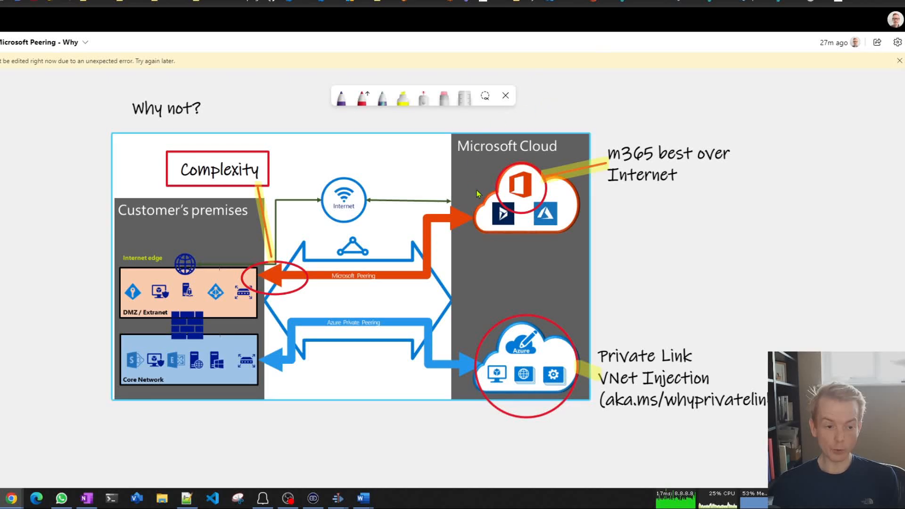
mouse_move(625, 96)
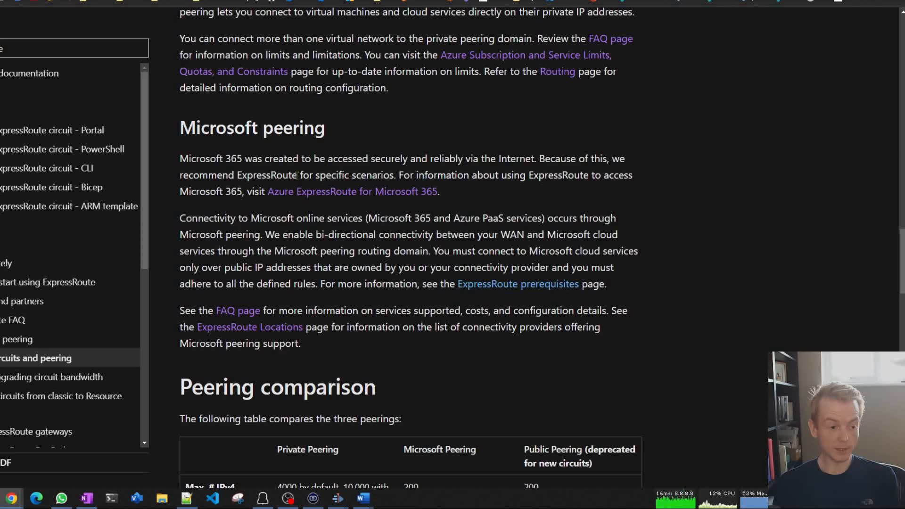
Select the sentence stating Microsoft 365 was built to be accessed securely and reliably via the Internet.
drag(180, 158, 261, 159)
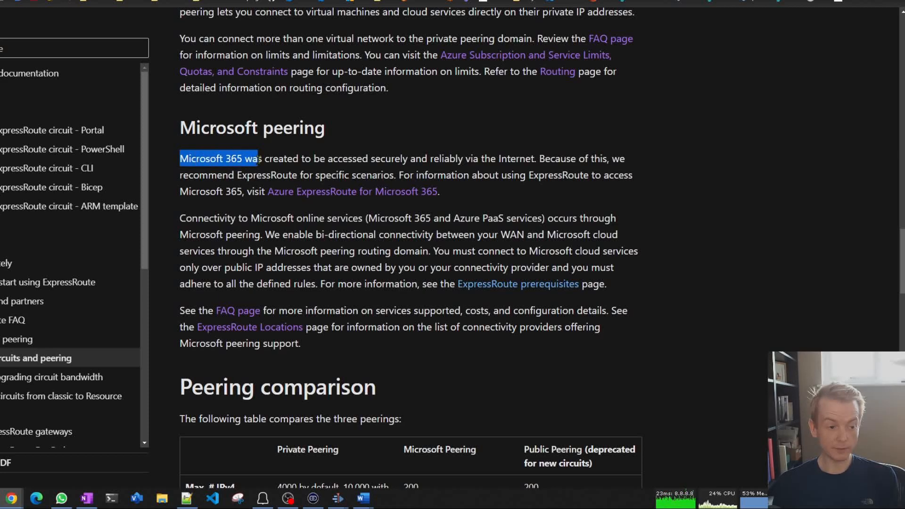
drag(260, 158, 415, 159)
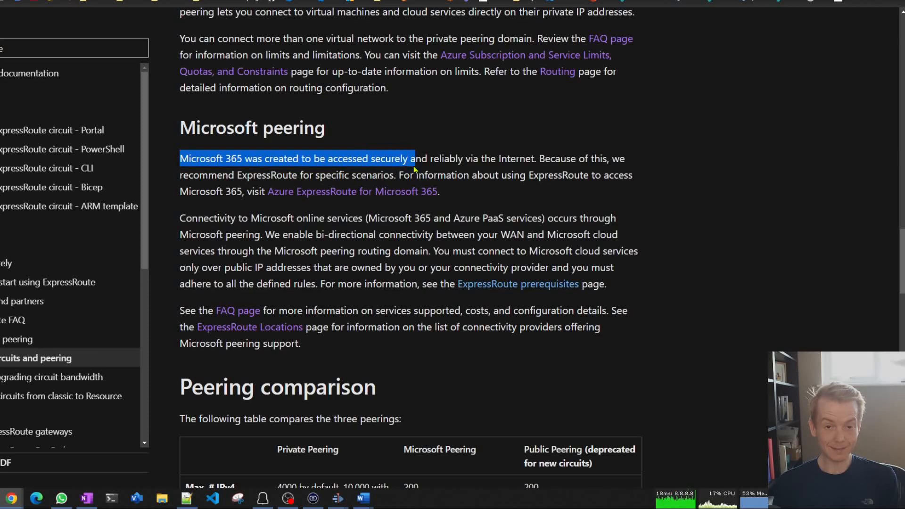
drag(415, 158, 519, 158)
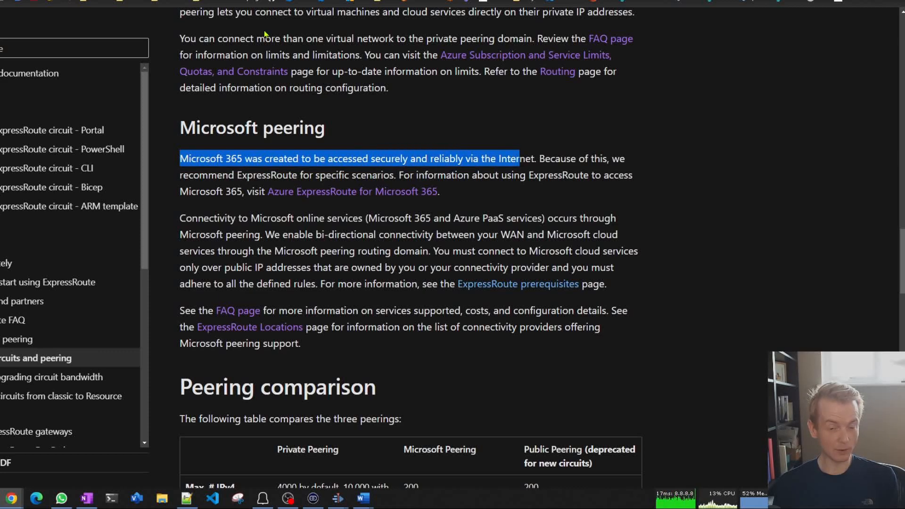
click(536, 158)
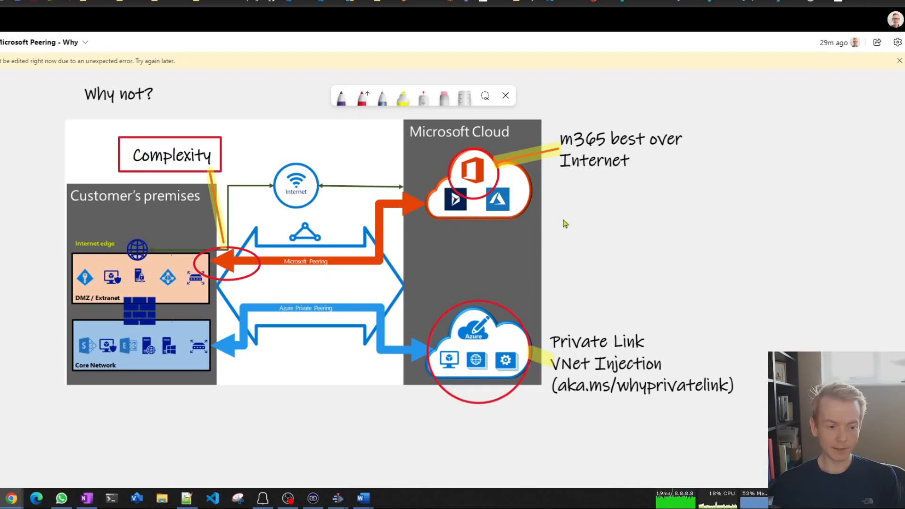
mouse_move(587, 248)
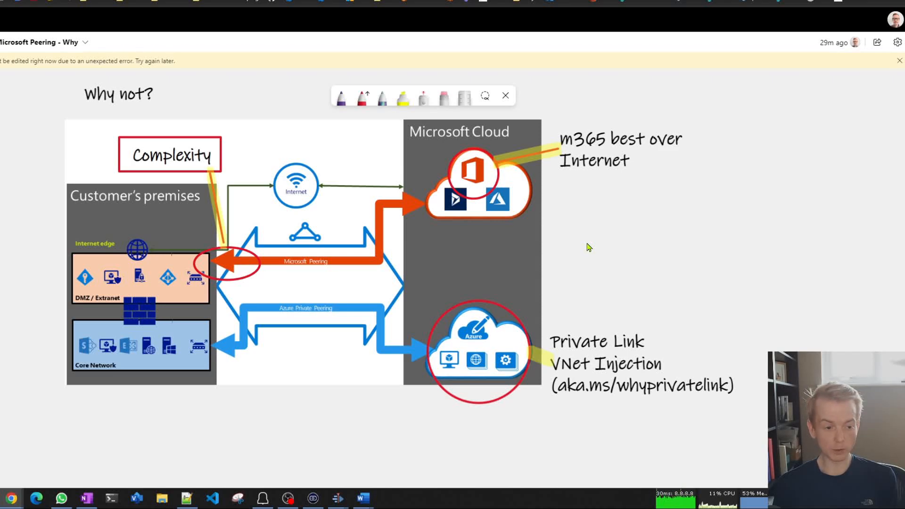
mouse_move(650, 243)
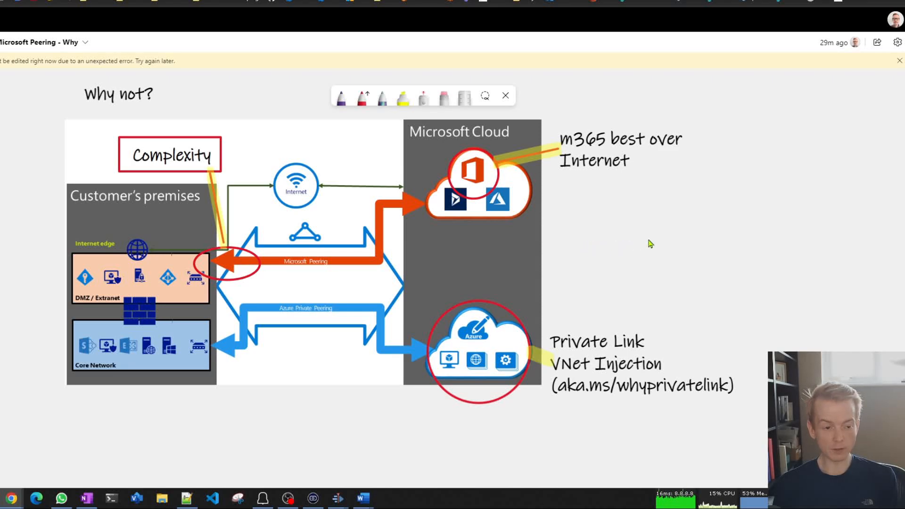
mouse_move(711, 275)
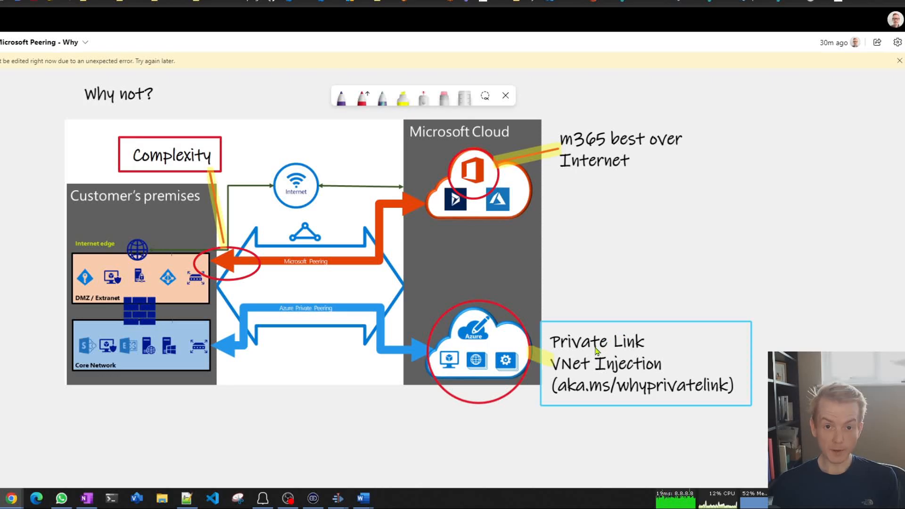
mouse_move(622, 370)
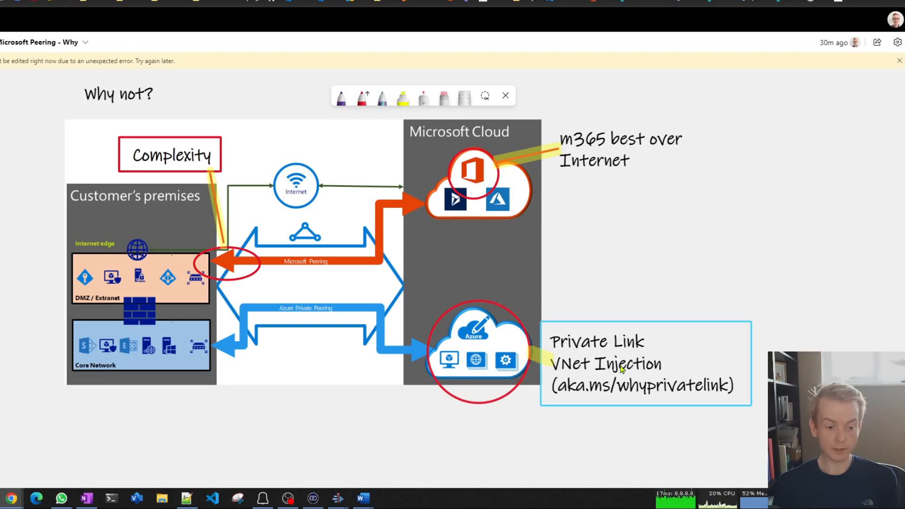
click(643, 364)
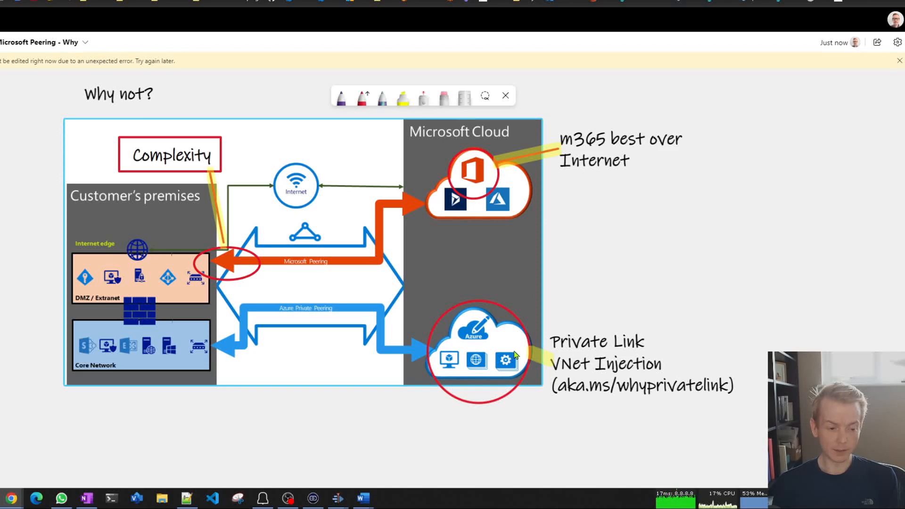
mouse_move(456, 343)
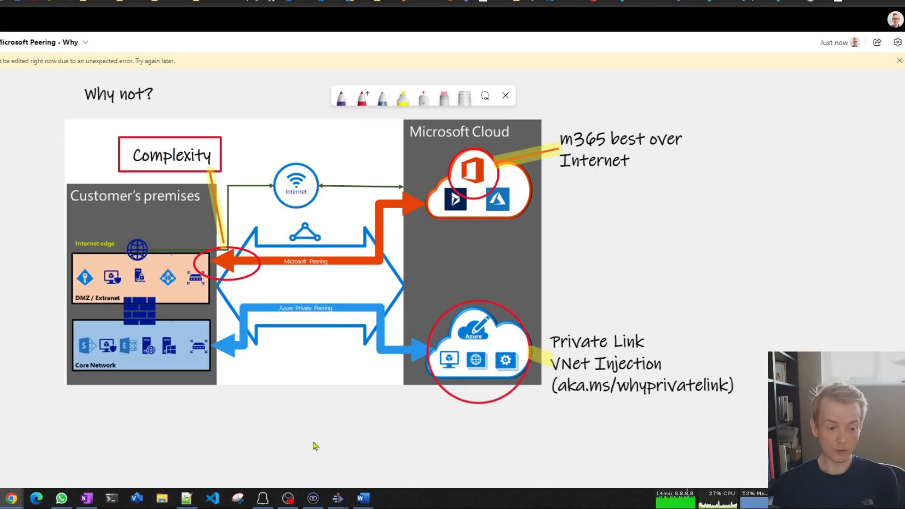
mouse_move(464, 385)
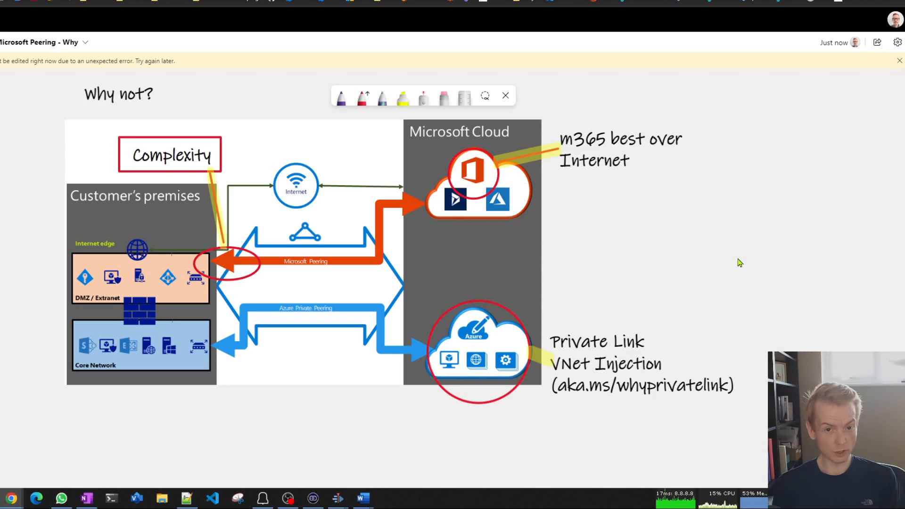
mouse_move(757, 258)
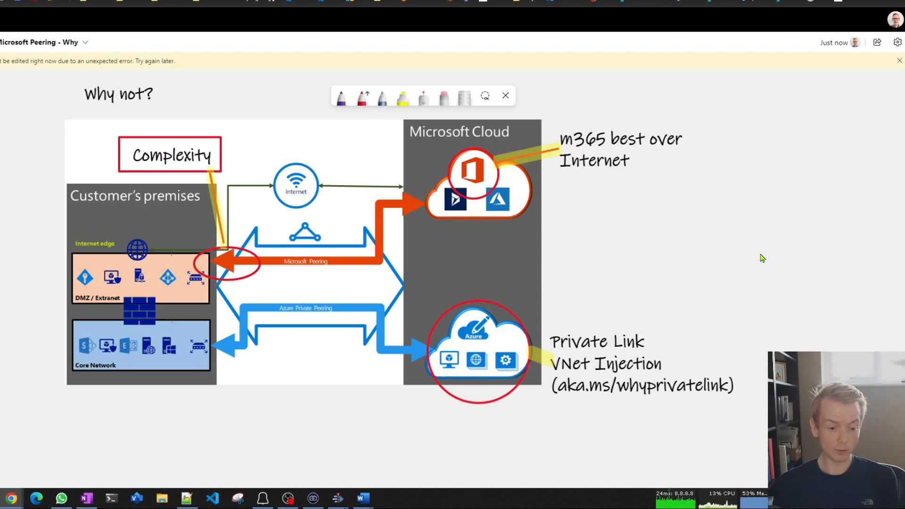
mouse_move(779, 260)
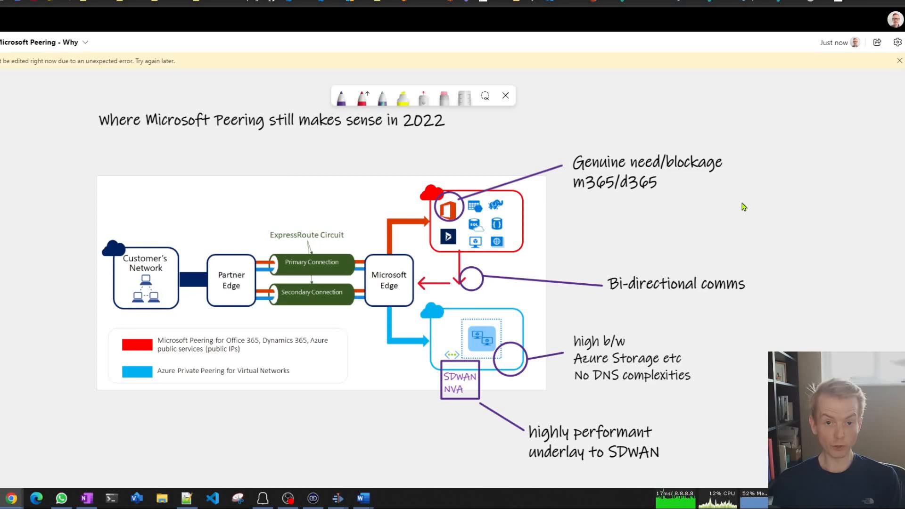
mouse_move(401, 97)
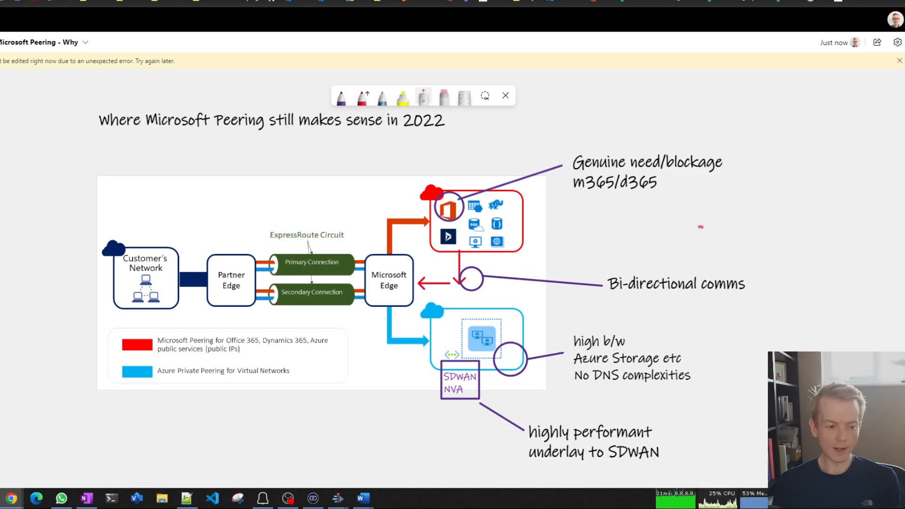
mouse_move(595, 217)
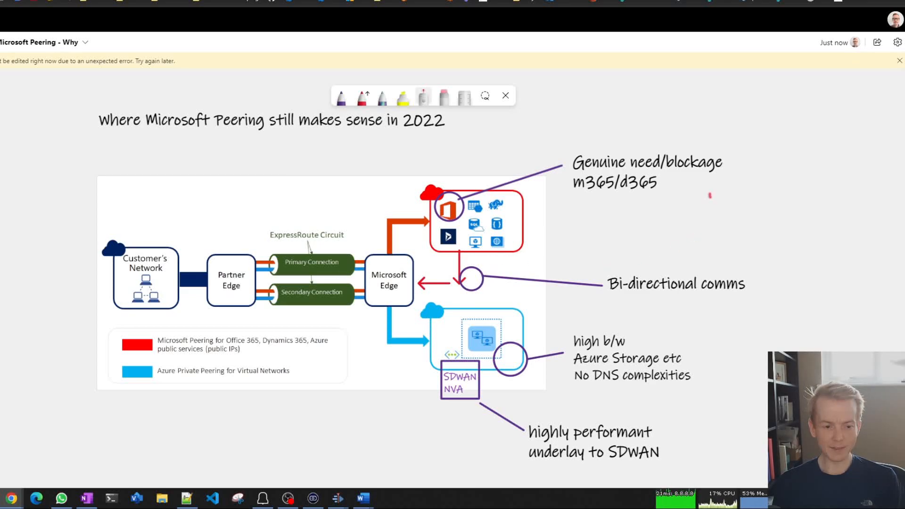
mouse_move(709, 309)
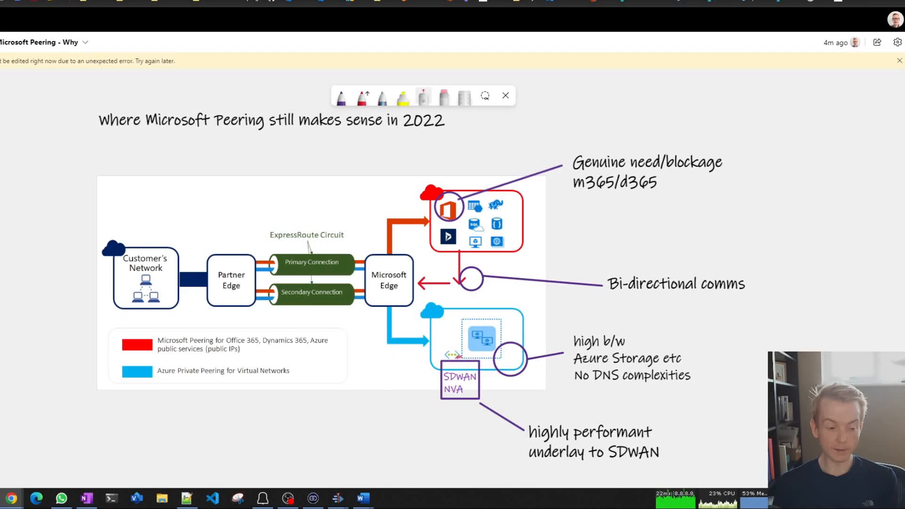
In red ink, circle the connector above SDWAN NVA, trace the Microsoft 365-to-NVA path, and box the VNet and NVA.
click(340, 96)
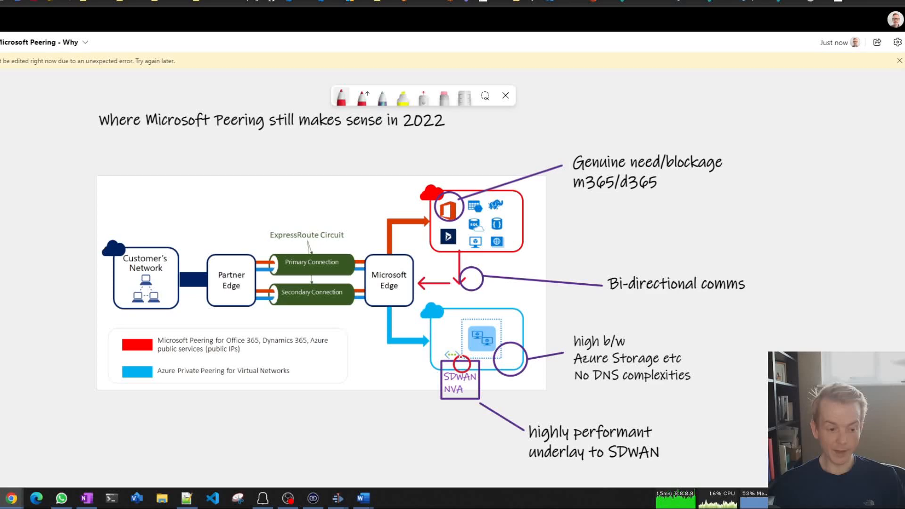
drag(458, 207, 459, 367)
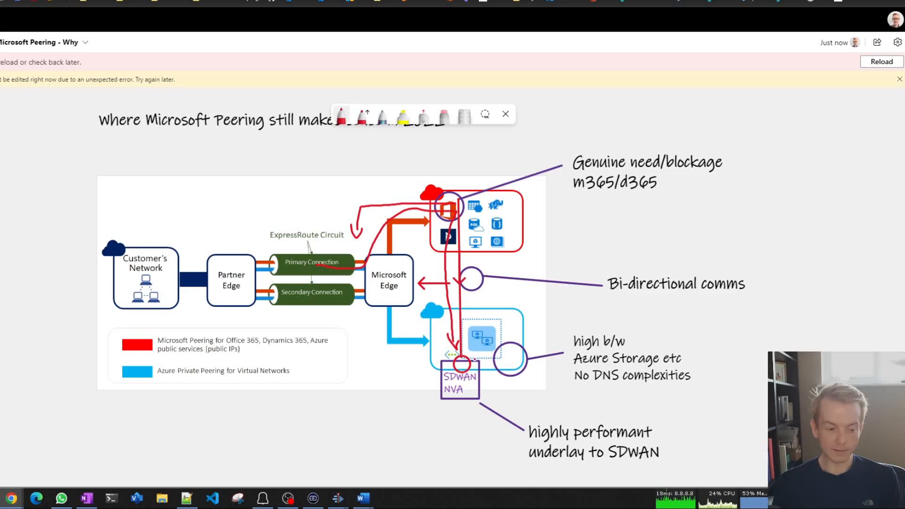
drag(436, 309, 540, 404)
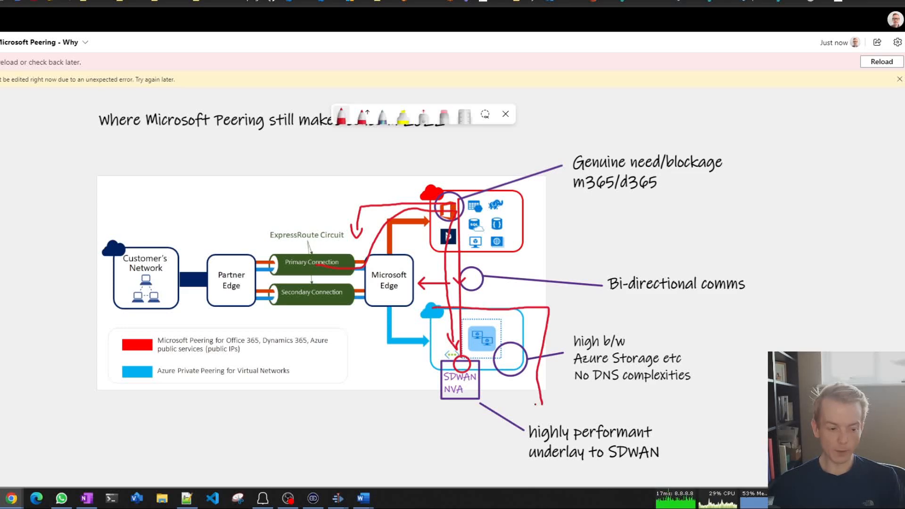
drag(435, 298, 543, 406)
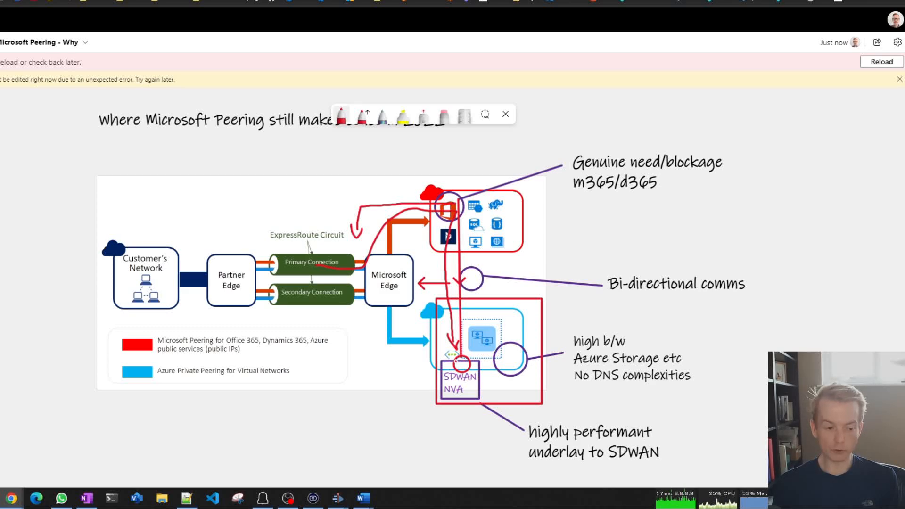
mouse_move(425, 82)
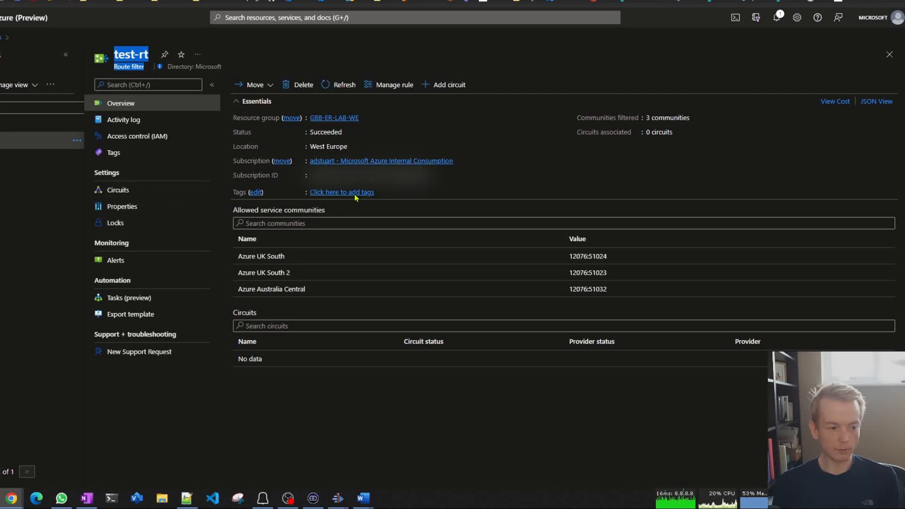
In the test-rt rule, tick Azure France Central as an allowed service community.
click(394, 84)
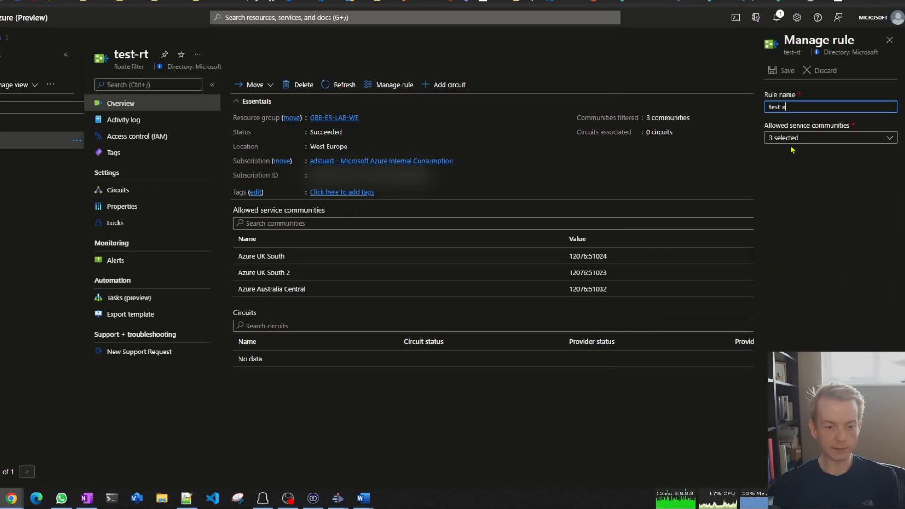
click(830, 138)
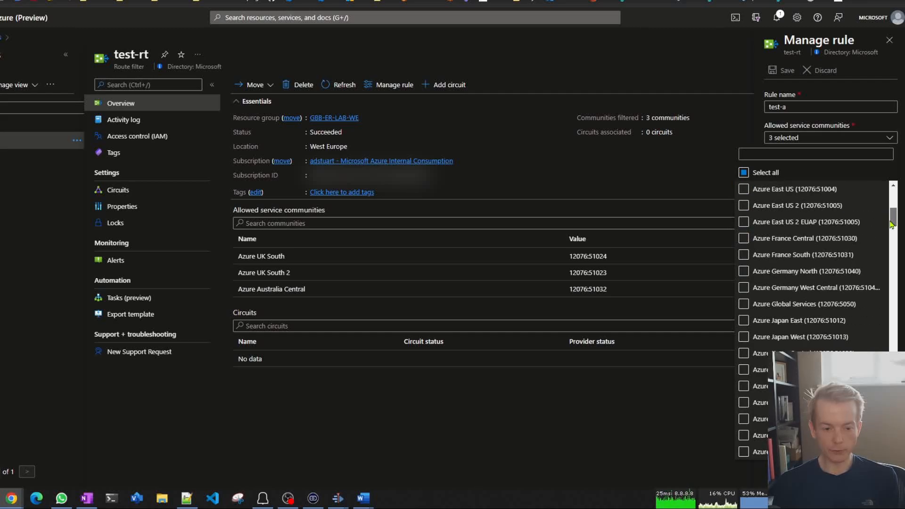
click(744, 237)
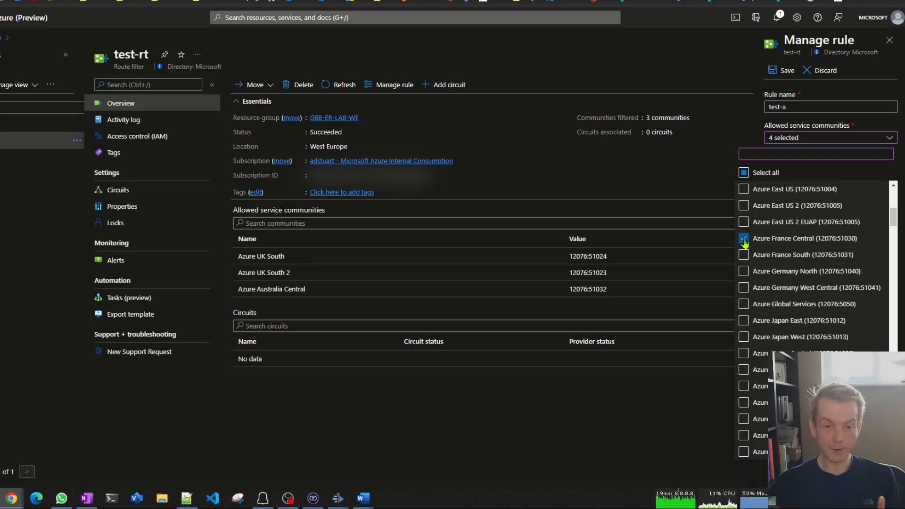
scroll(down, 3)
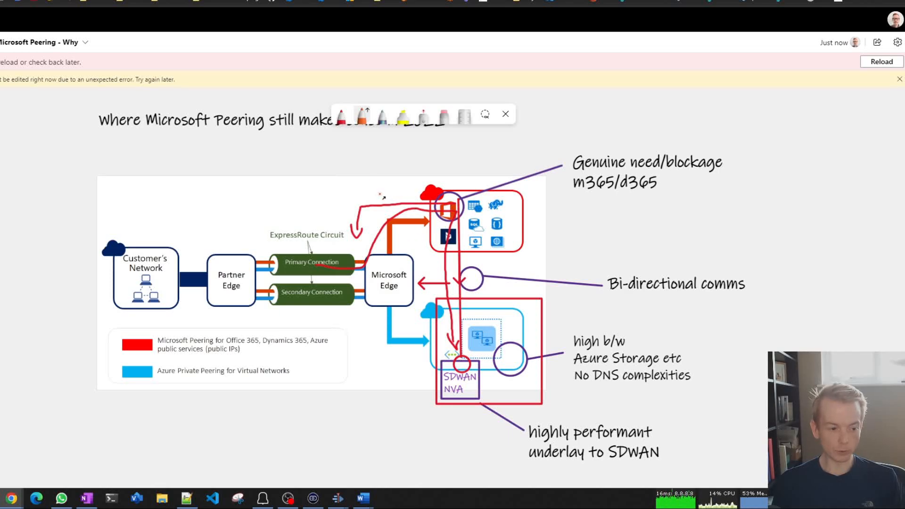
Draw orange arrows from Customer's Network toward the ExpressRoute Circuit and down to the SDWAN NVA.
drag(381, 196, 251, 239)
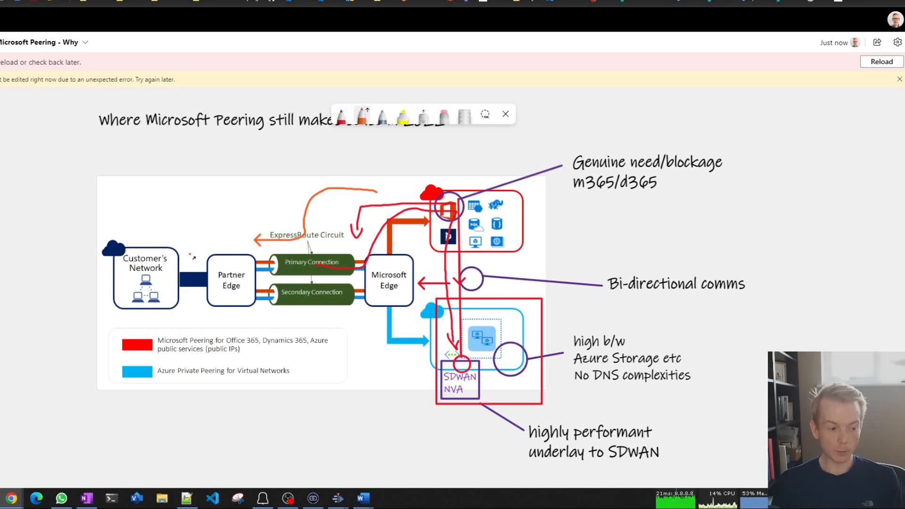
drag(164, 248, 167, 251)
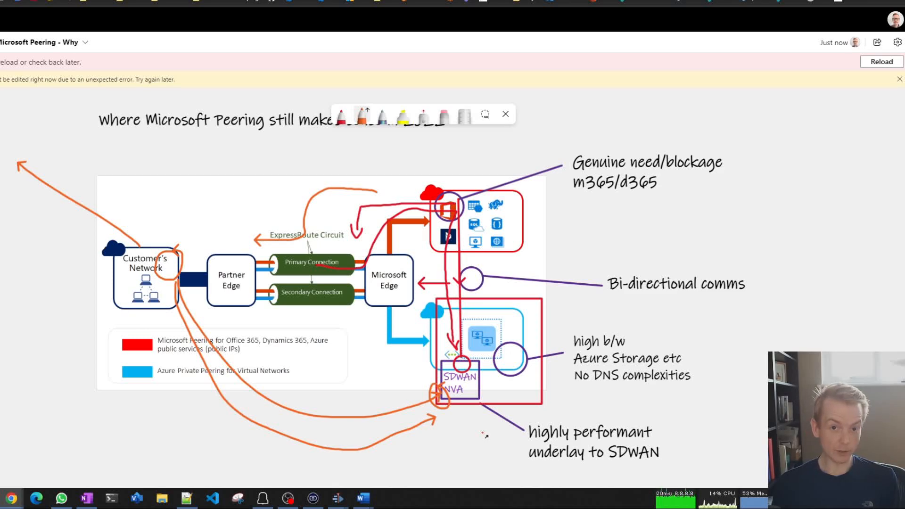
click(362, 114)
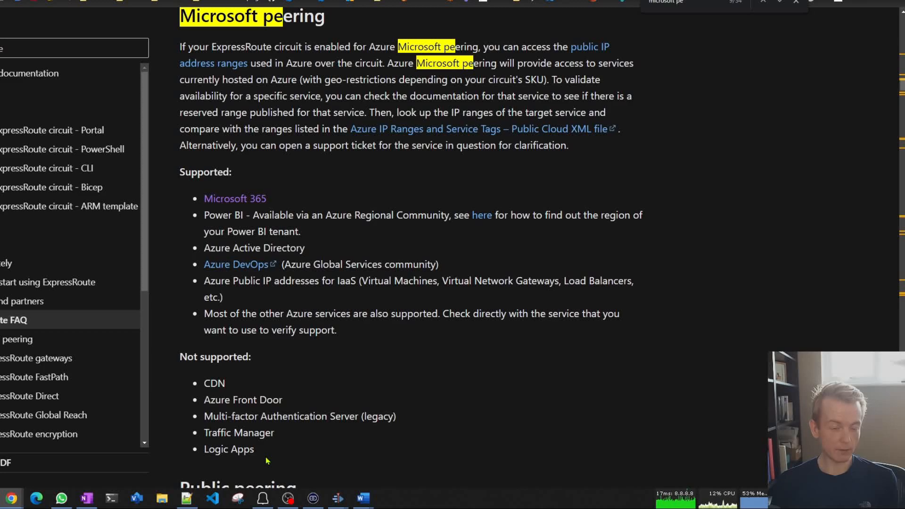
mouse_move(268, 449)
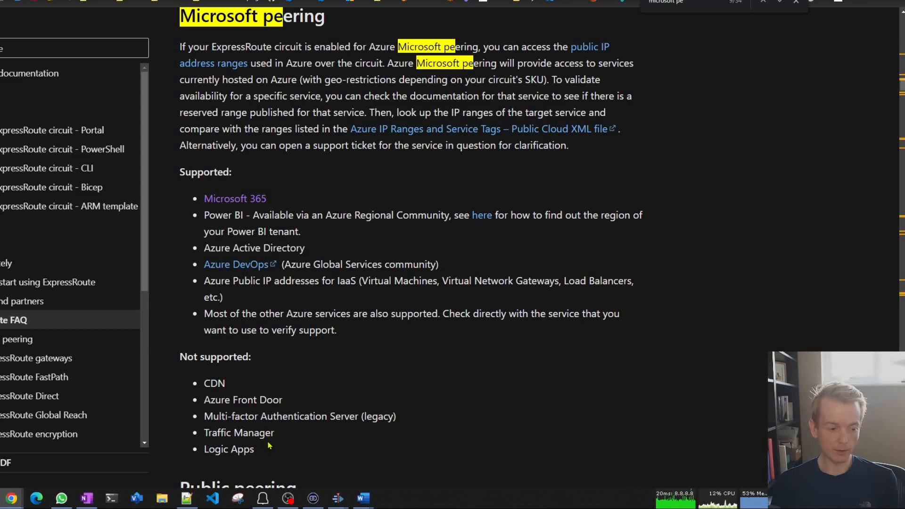
Highlight Azure Front Door in the Not supported list, then go to the ExpressRoute circuits and peering article.
double_click(242, 400)
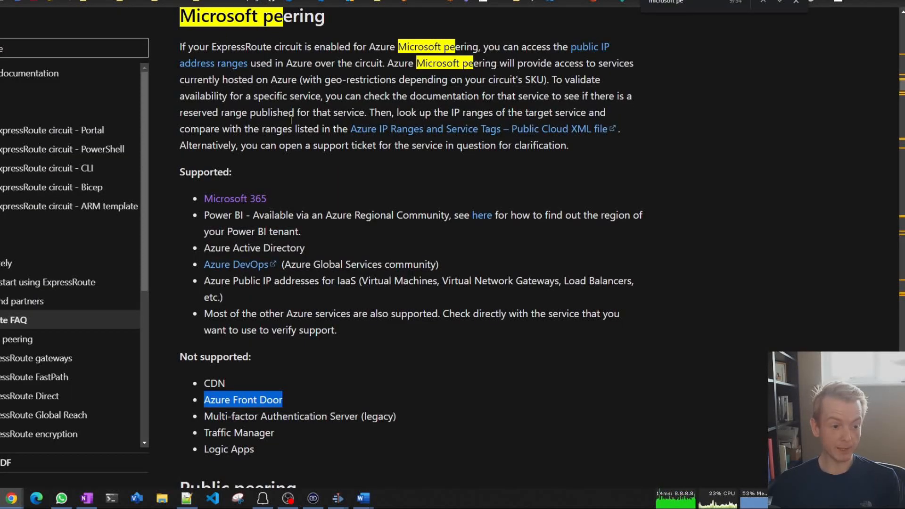
click(37, 386)
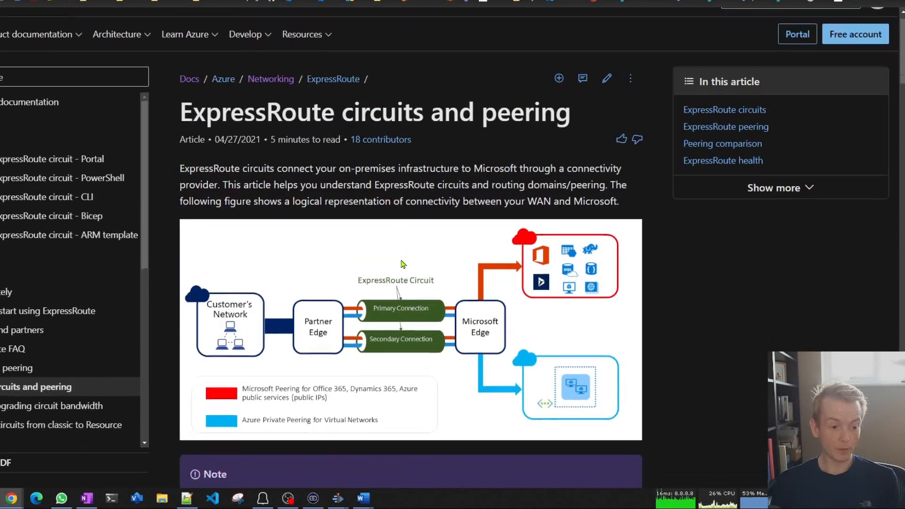
scroll(down, 3)
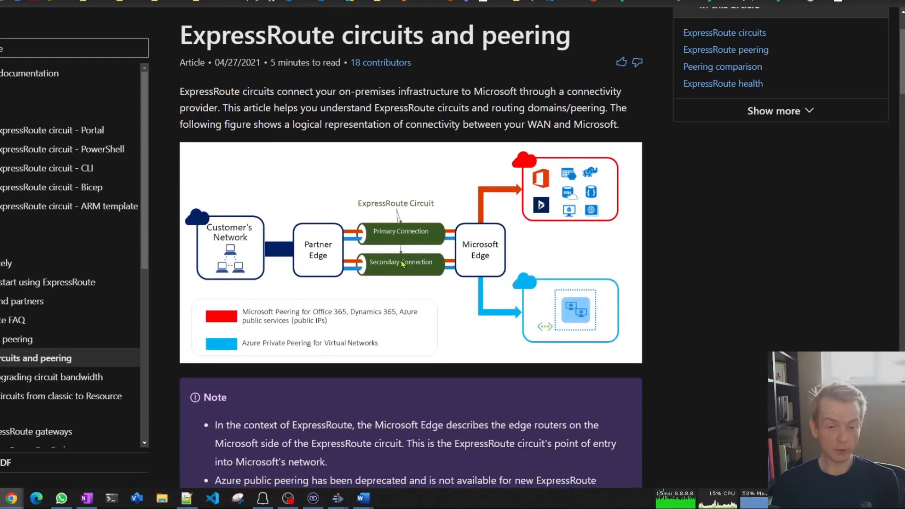